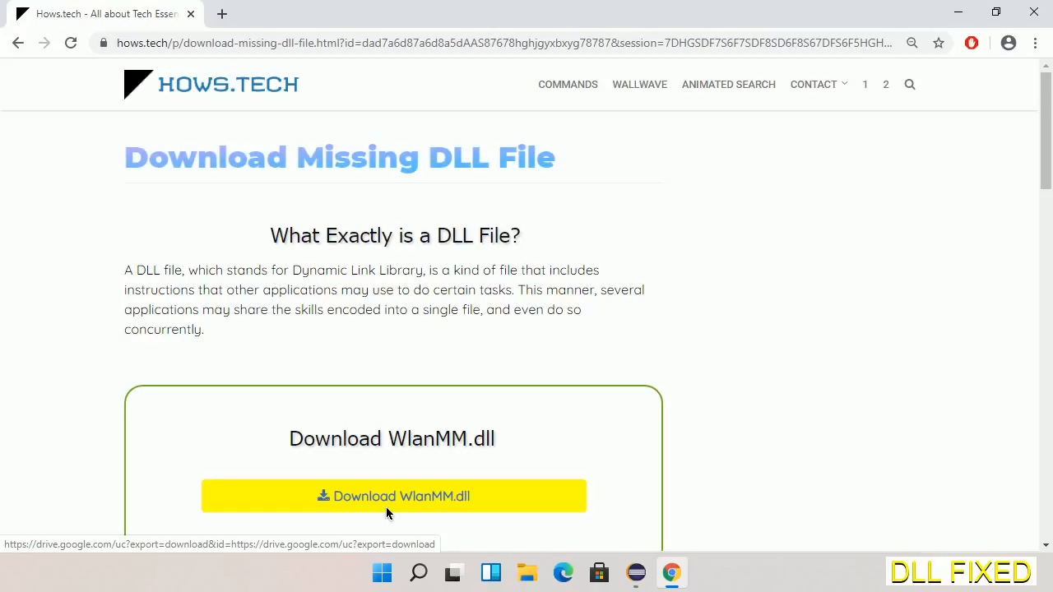
- Download WlanMM.dll from the hows.tech page into Downloads and bring up the download's options
left_click(221, 13)
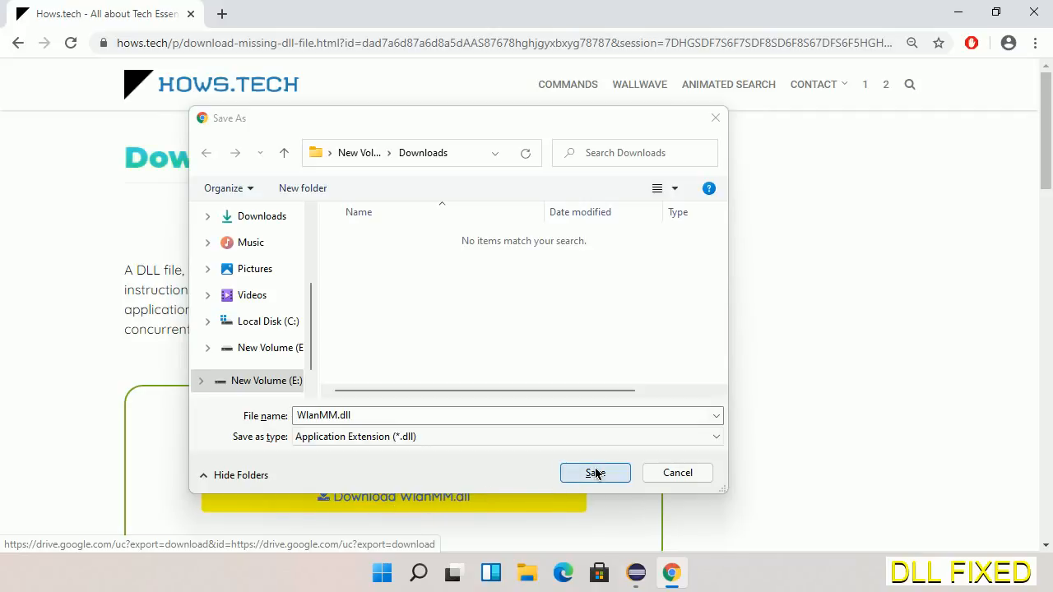
left_click(596, 474)
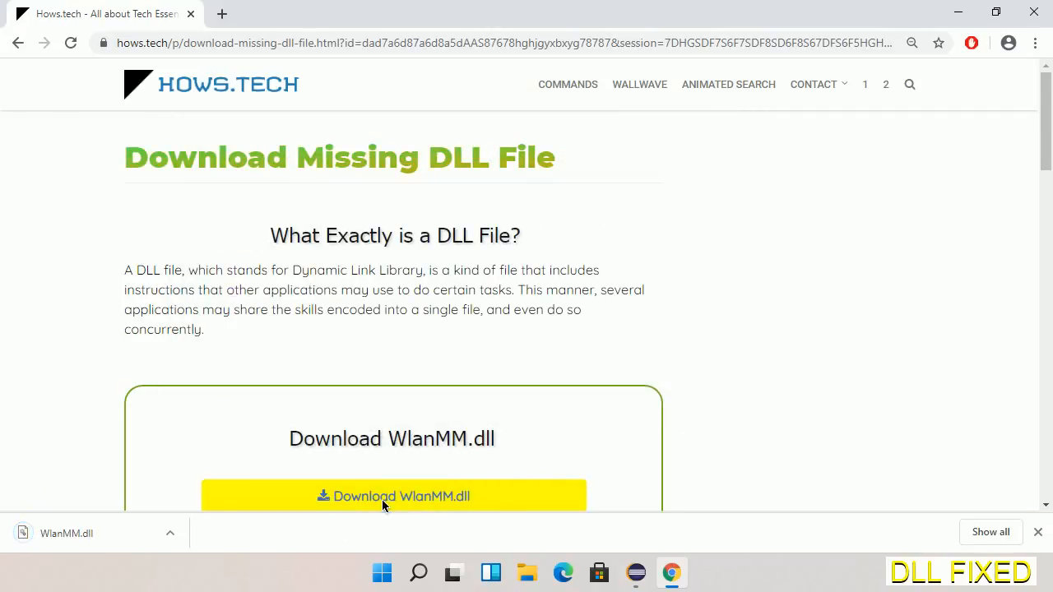
left_click(171, 533)
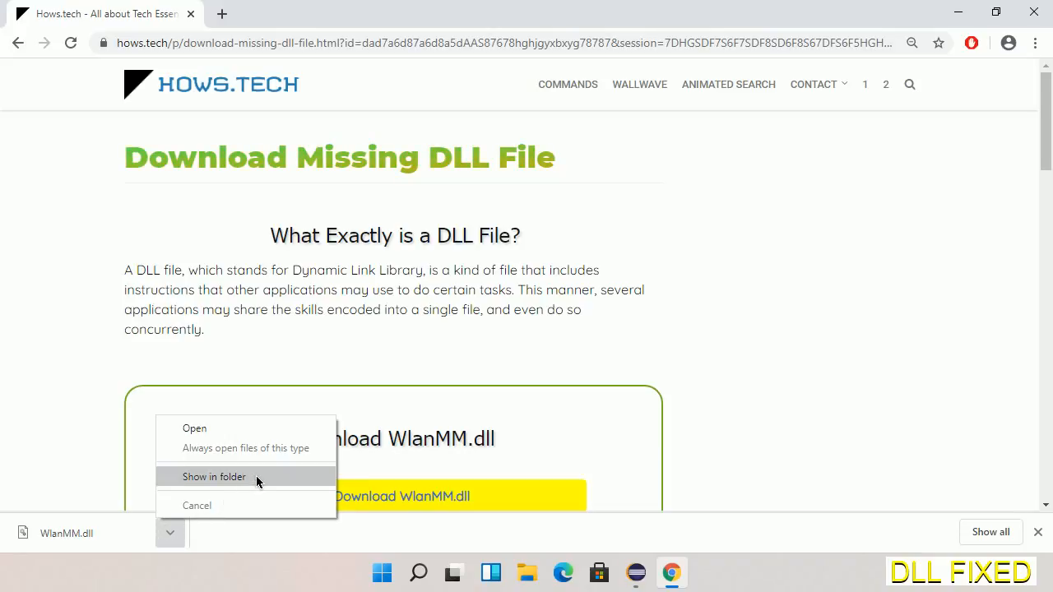
- Reveal WlanMM.dll in the Downloads folder and copy it
left_click(214, 477)
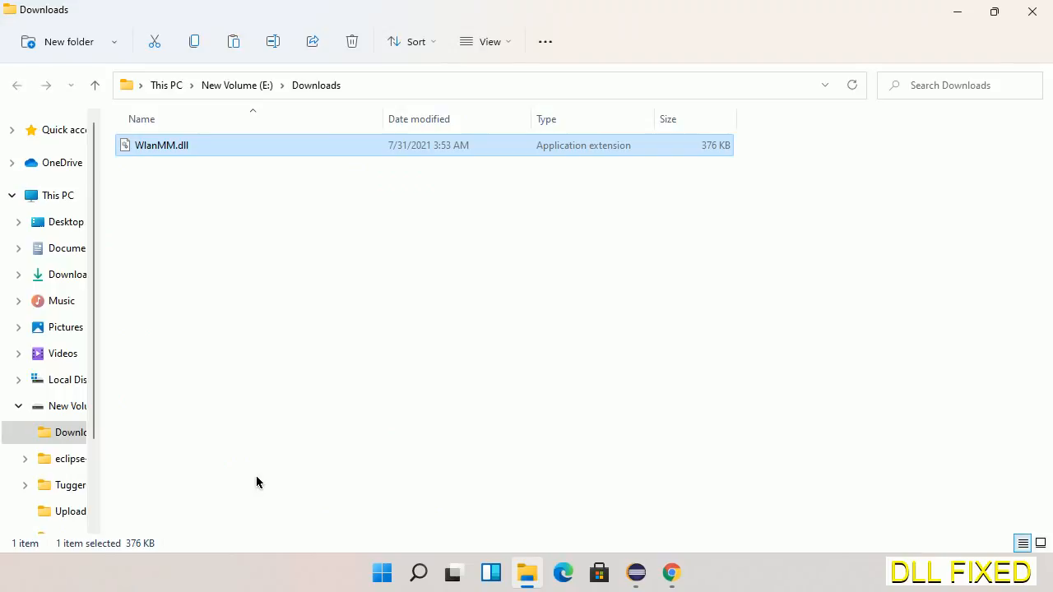
mouse_move(152, 148)
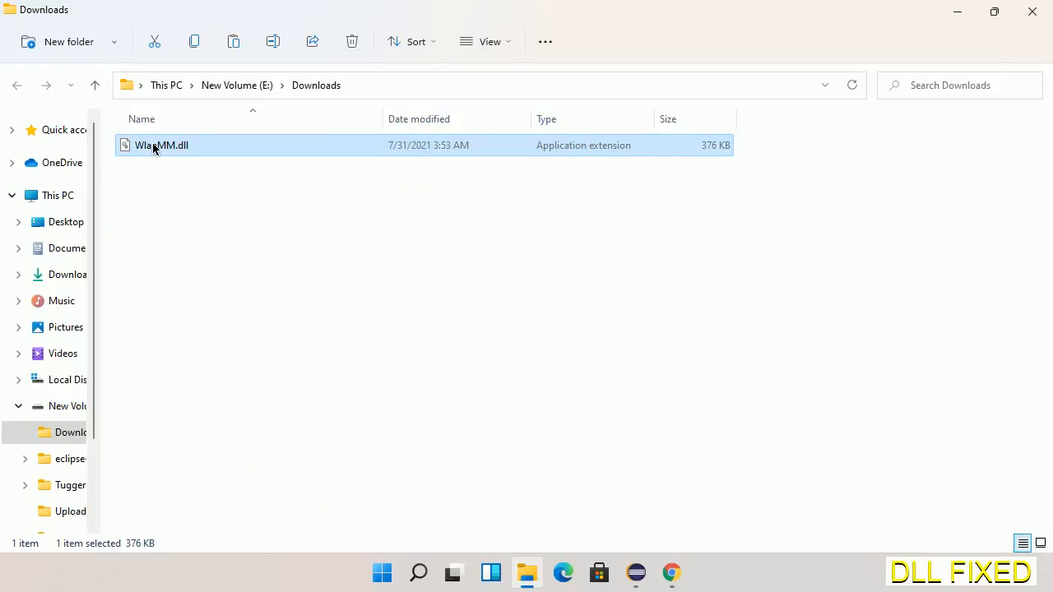
right_click(161, 144)
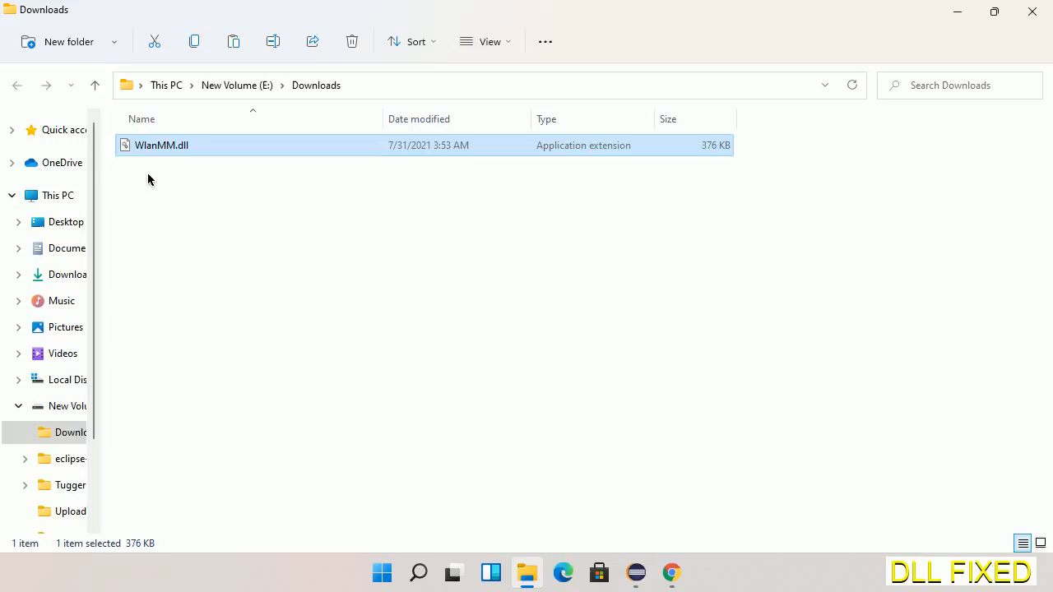
mouse_move(56, 194)
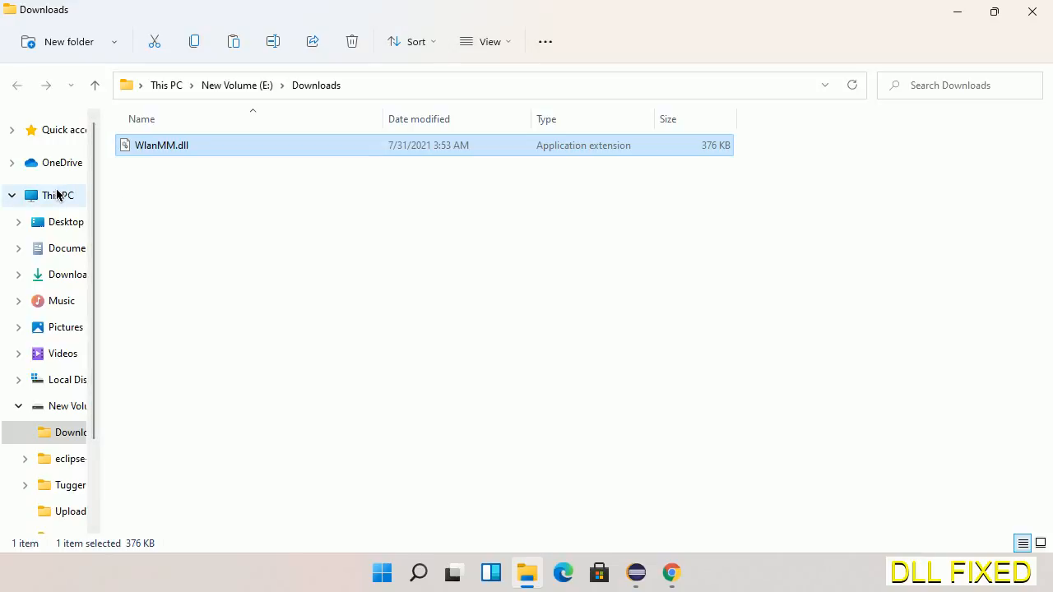
- Paste WlanMM.dll into C:\Windows\System32, granting administrator permission
left_click(56, 194)
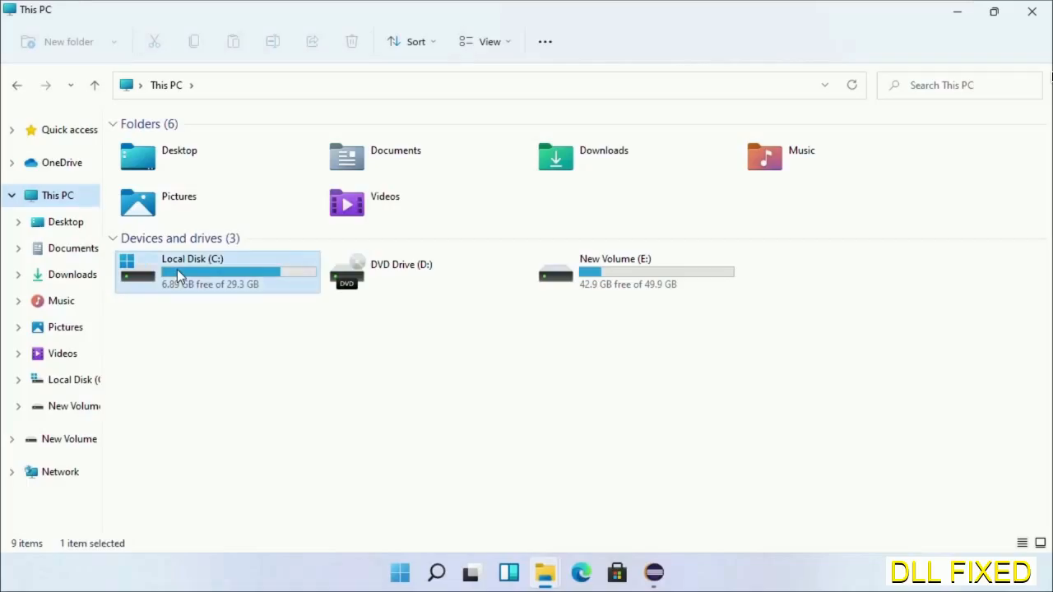
double_click(191, 271)
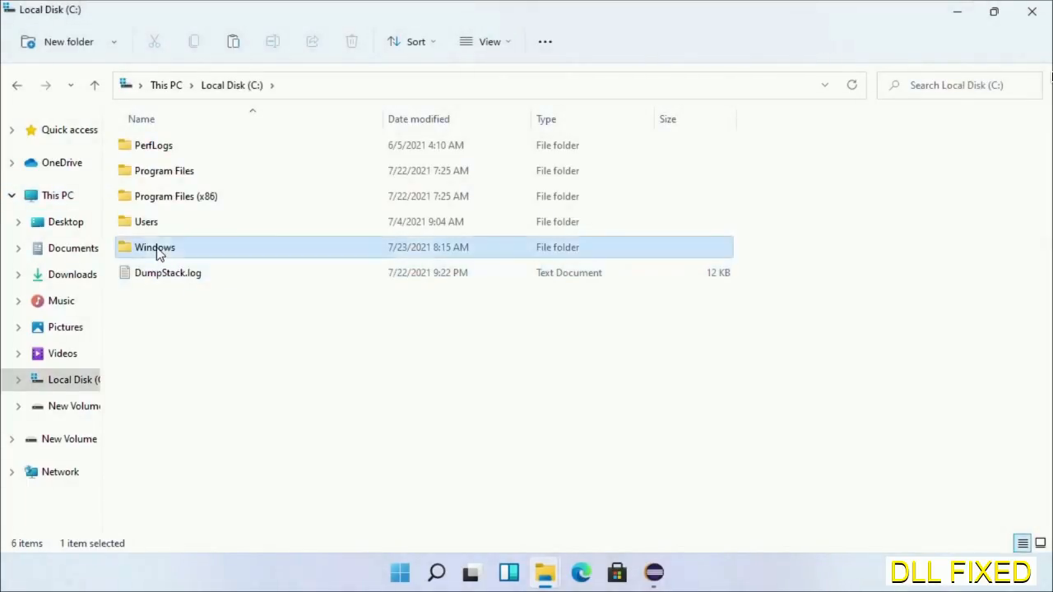
double_click(155, 247)
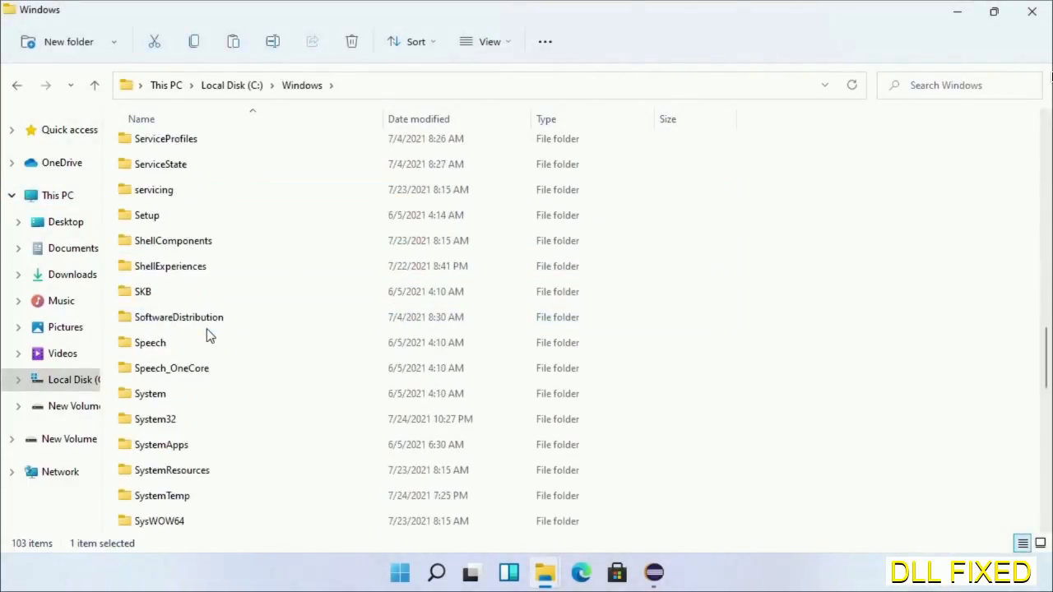
scroll("down", 3)
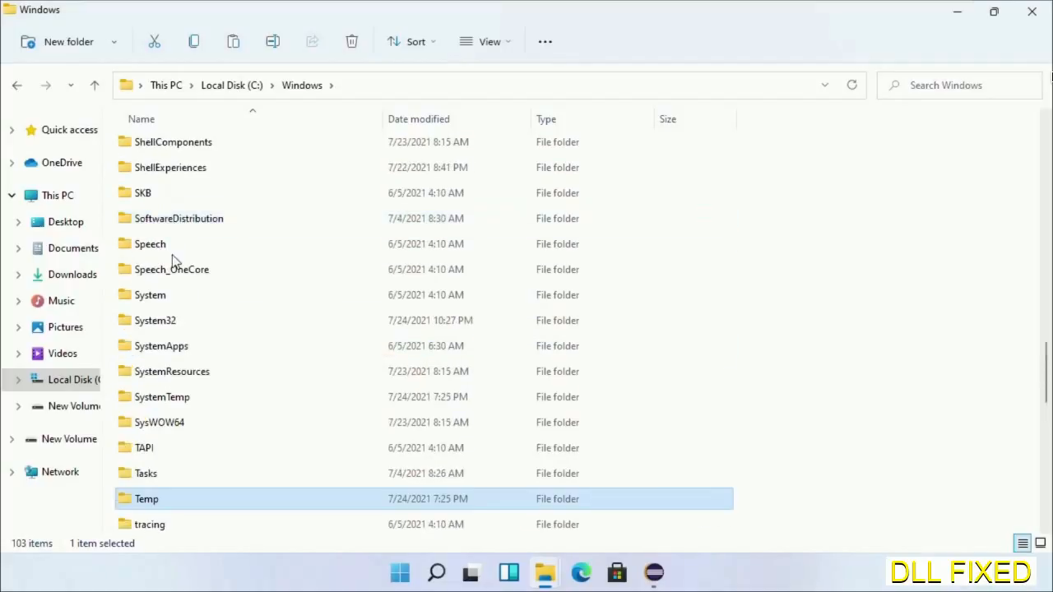
double_click(155, 319)
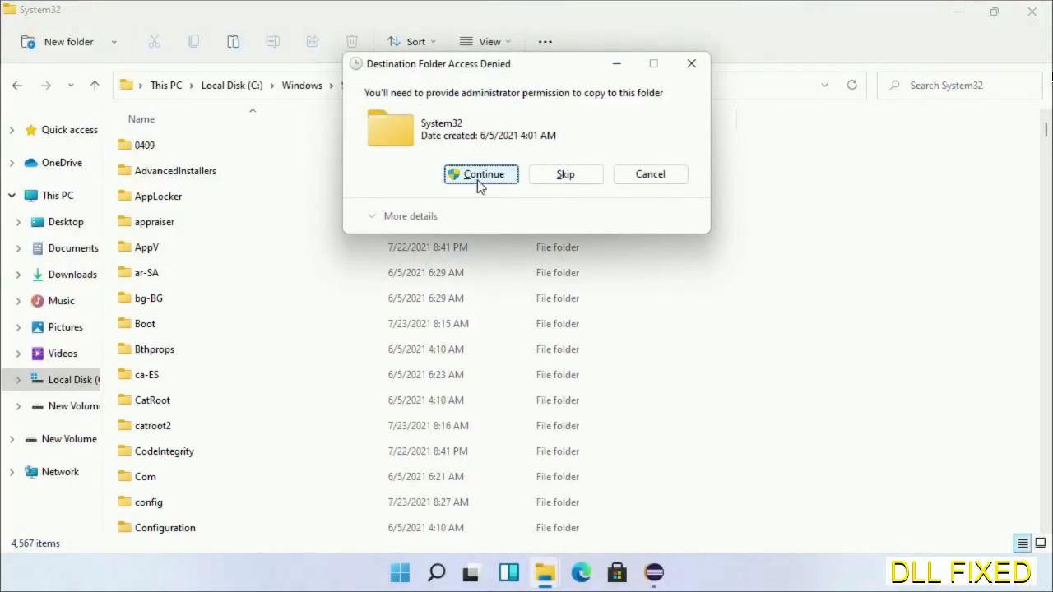
left_click(481, 174)
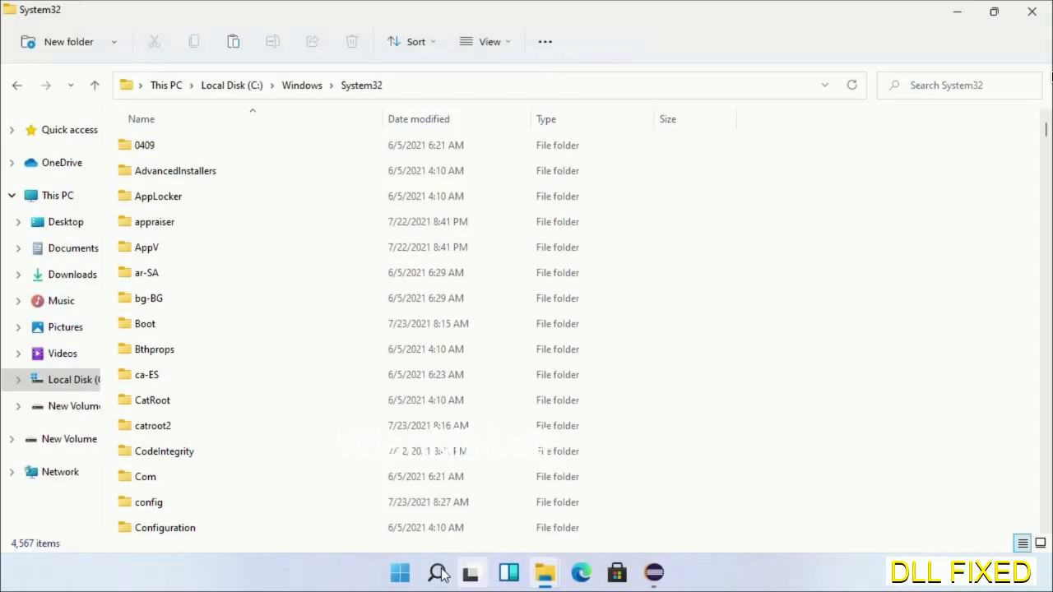
- Launch Task Manager as administrator from Search and bring up its Run new task dialog
type("task")
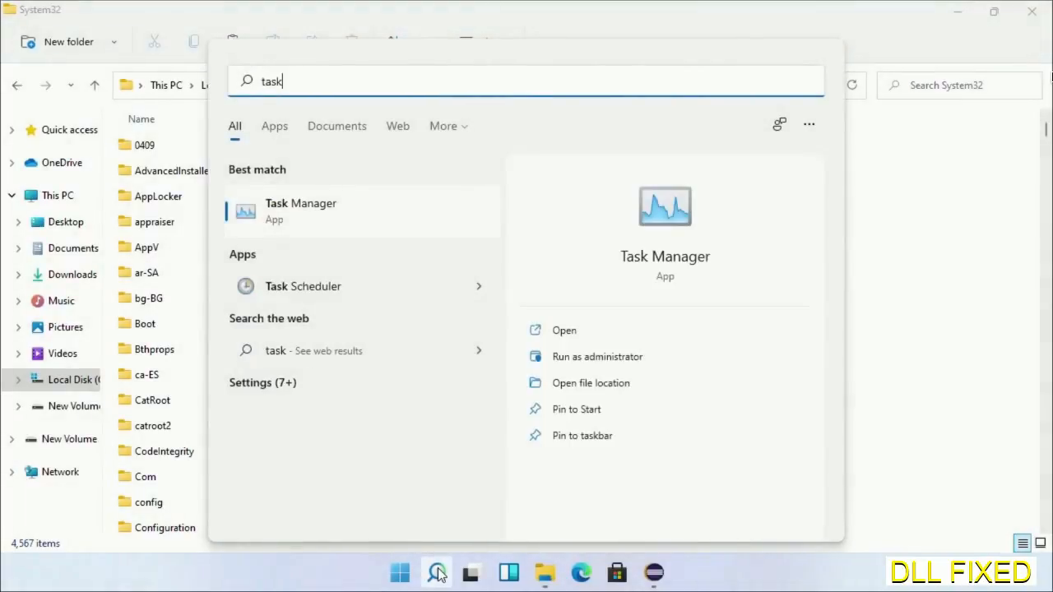
right_click(300, 211)
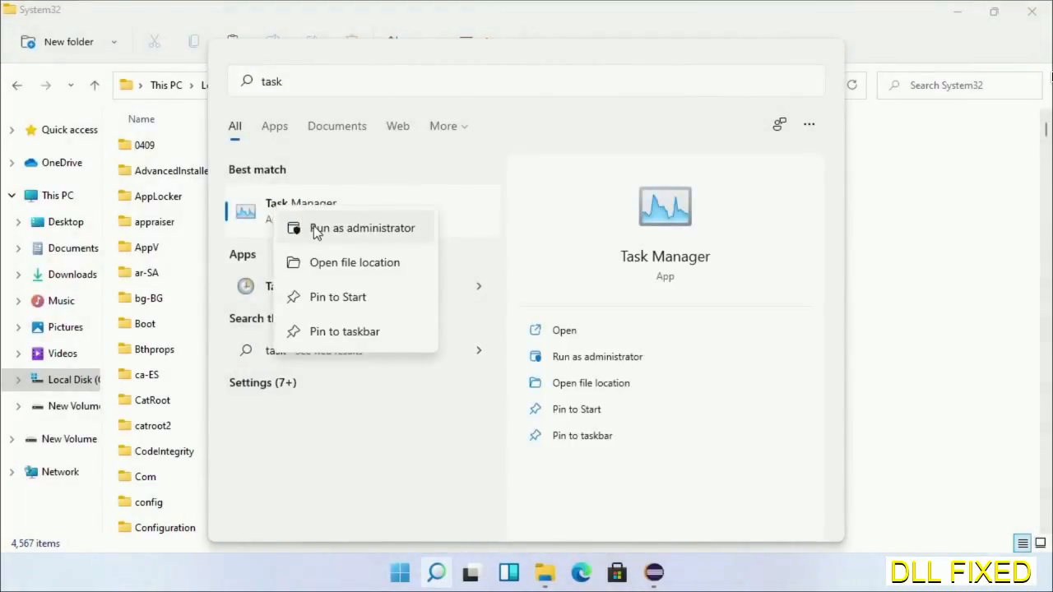
left_click(362, 228)
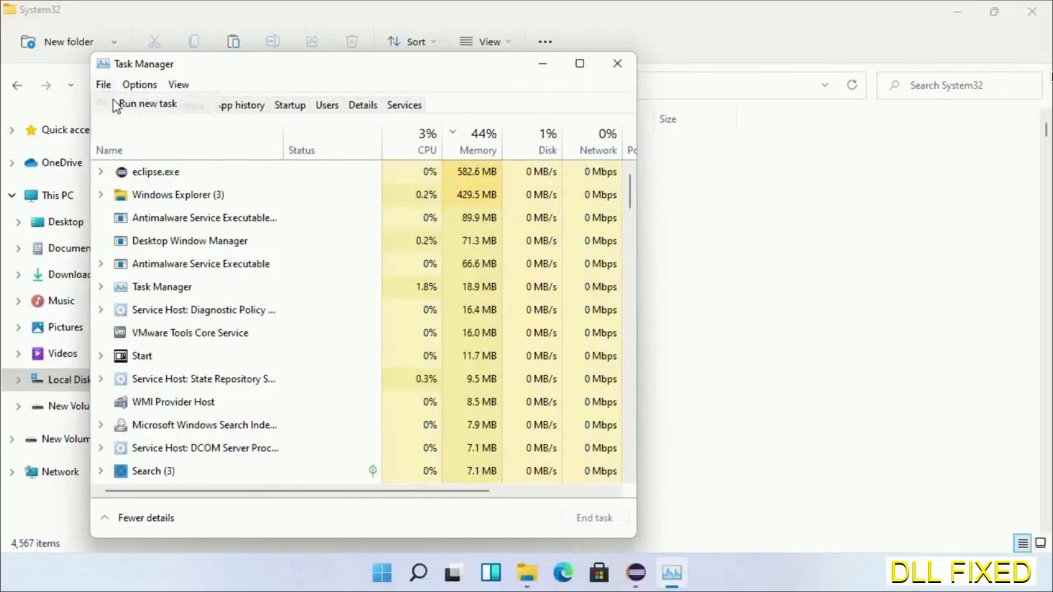
left_click(147, 104)
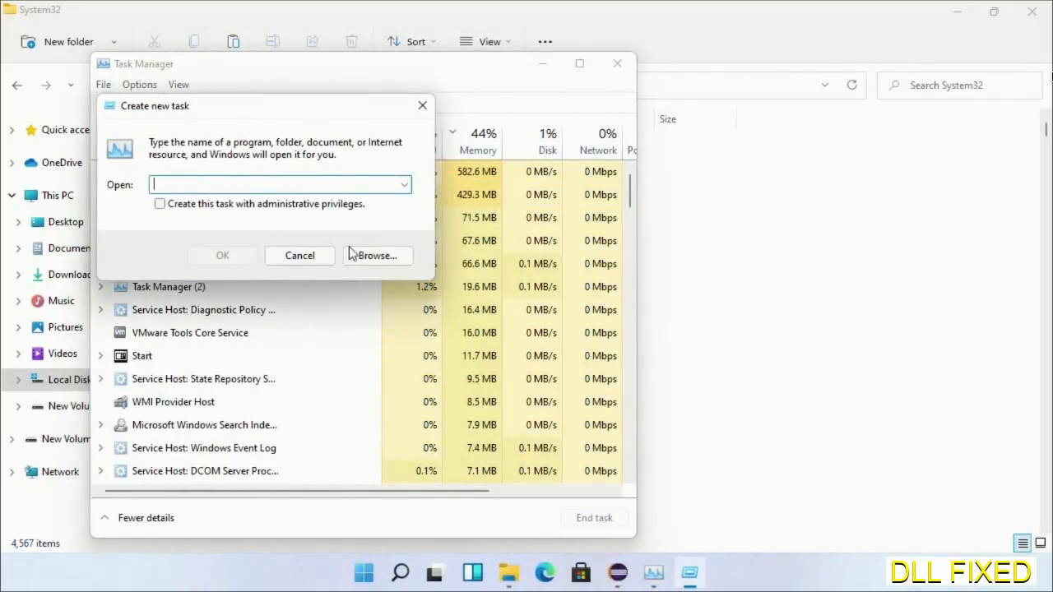
- Browse to C:\Windows\System32 and pick cmd.exe as the program to run
left_click(375, 255)
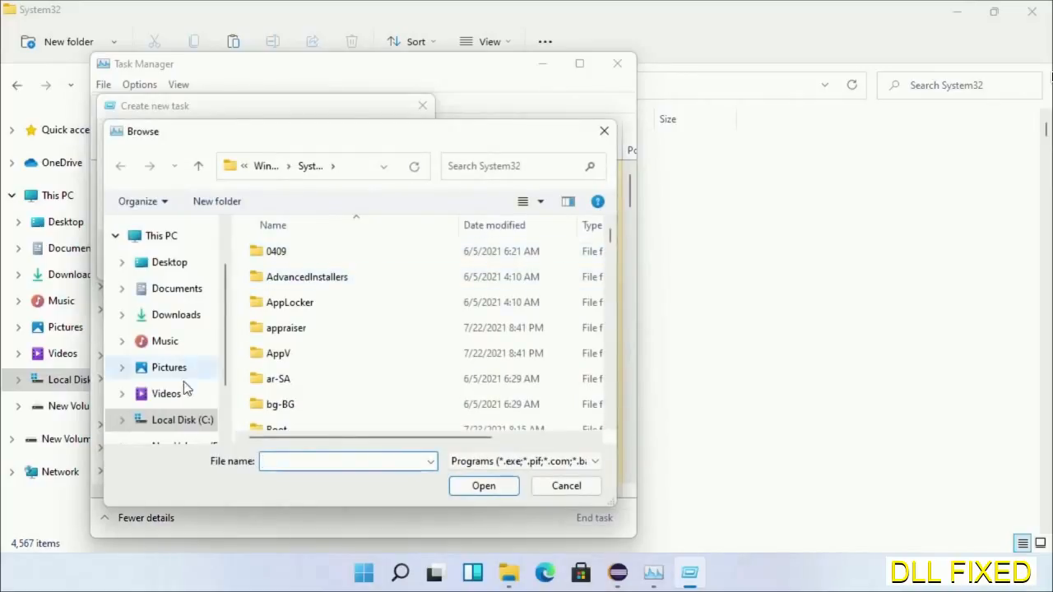
left_click(183, 420)
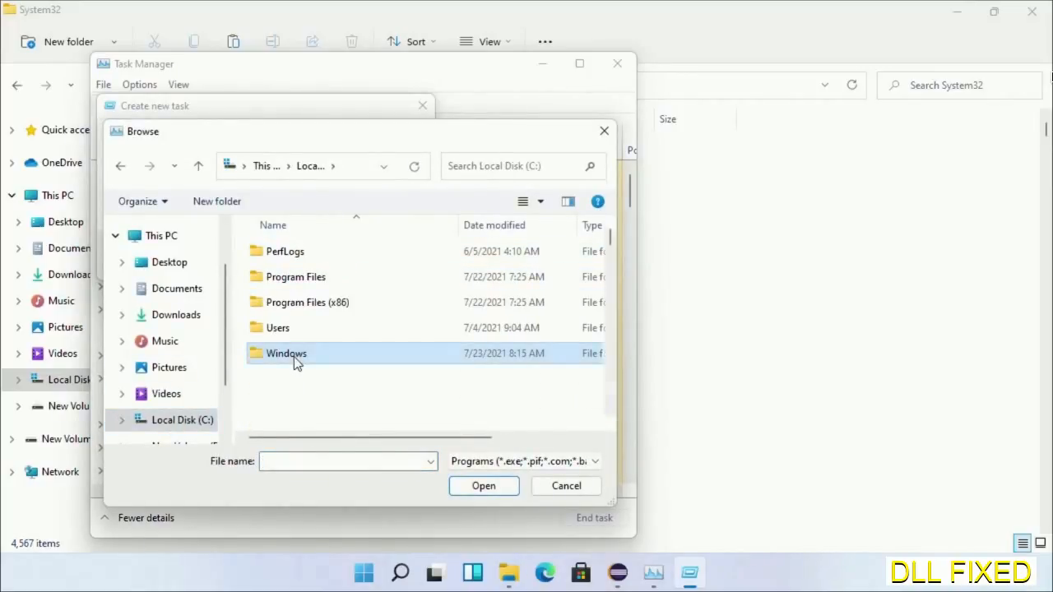
double_click(286, 352)
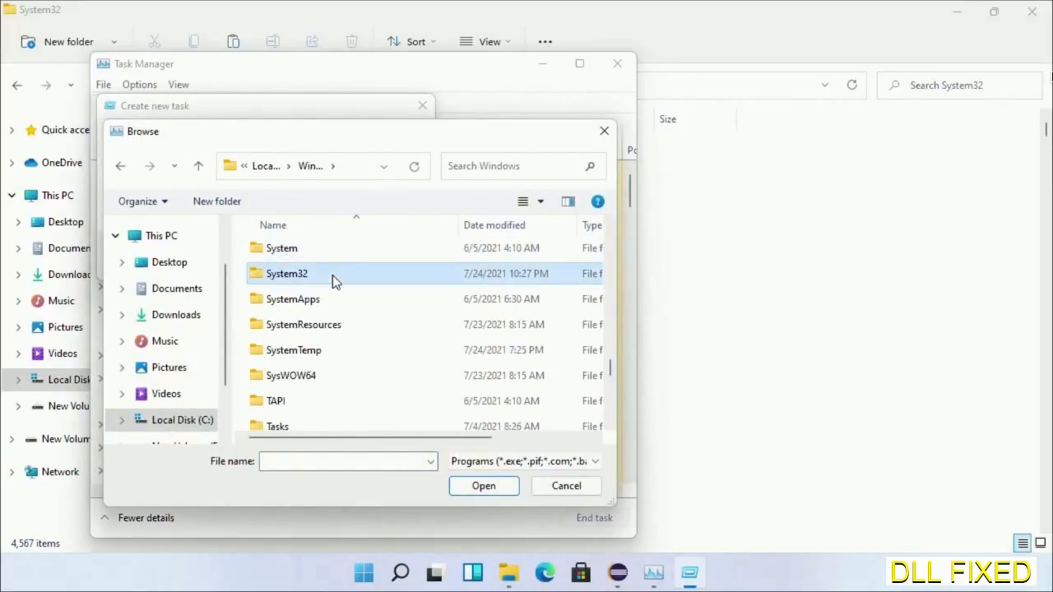
double_click(286, 273)
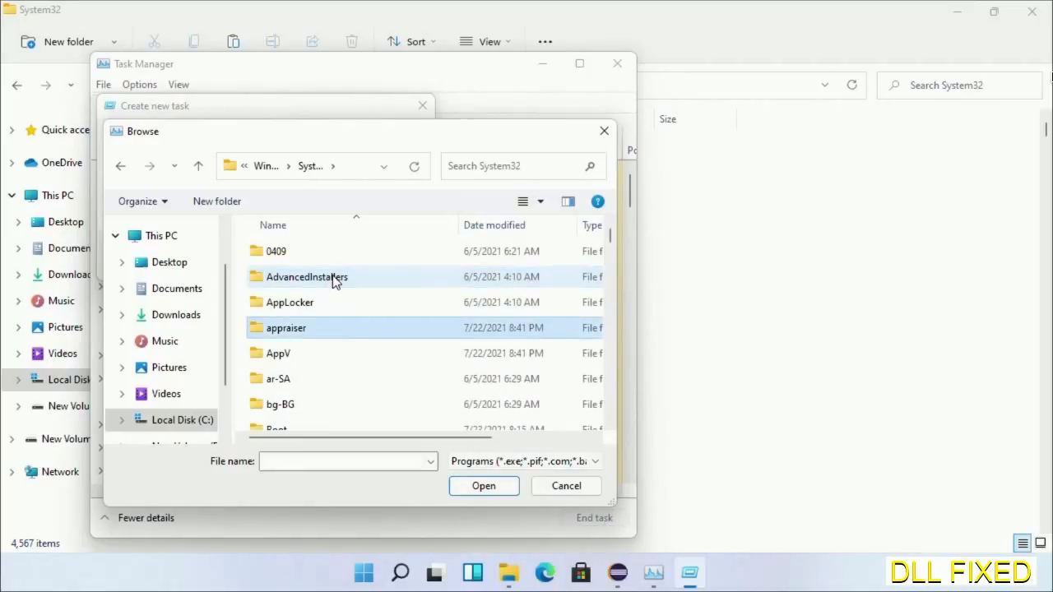
scroll("down", 3)
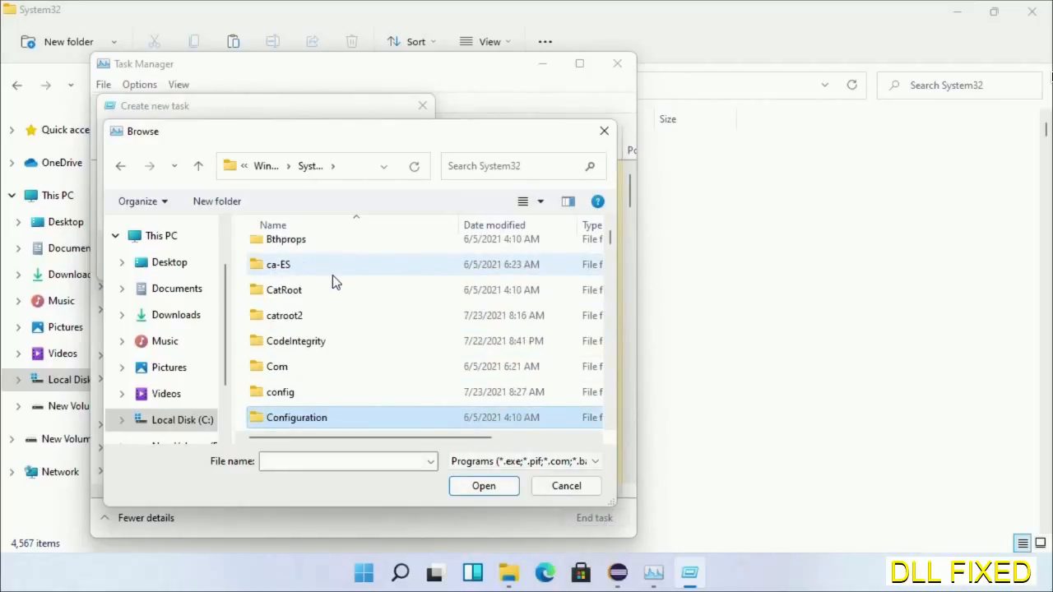
scroll("down", 3)
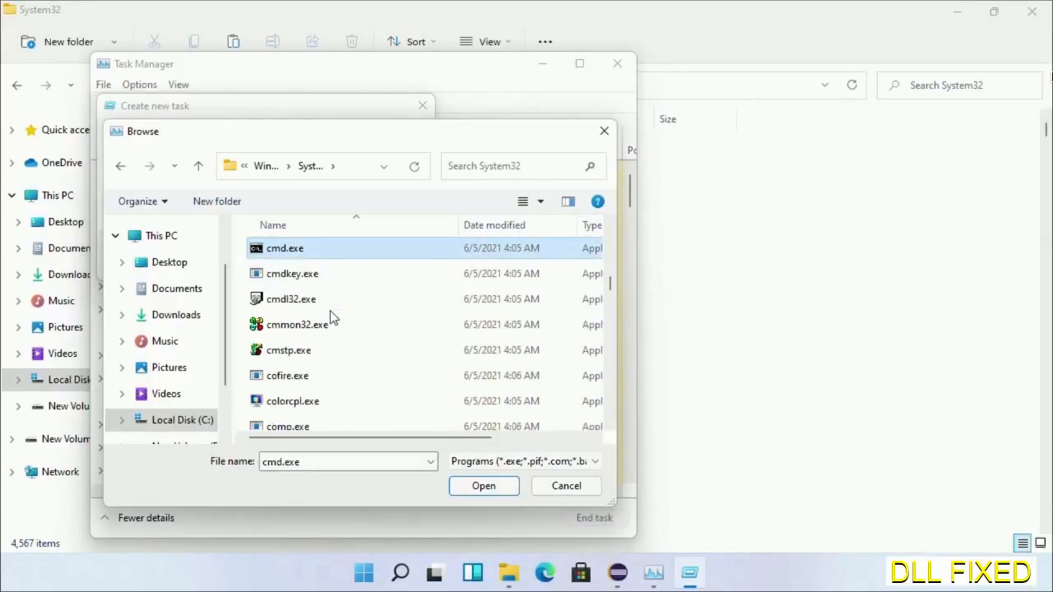
left_click(484, 486)
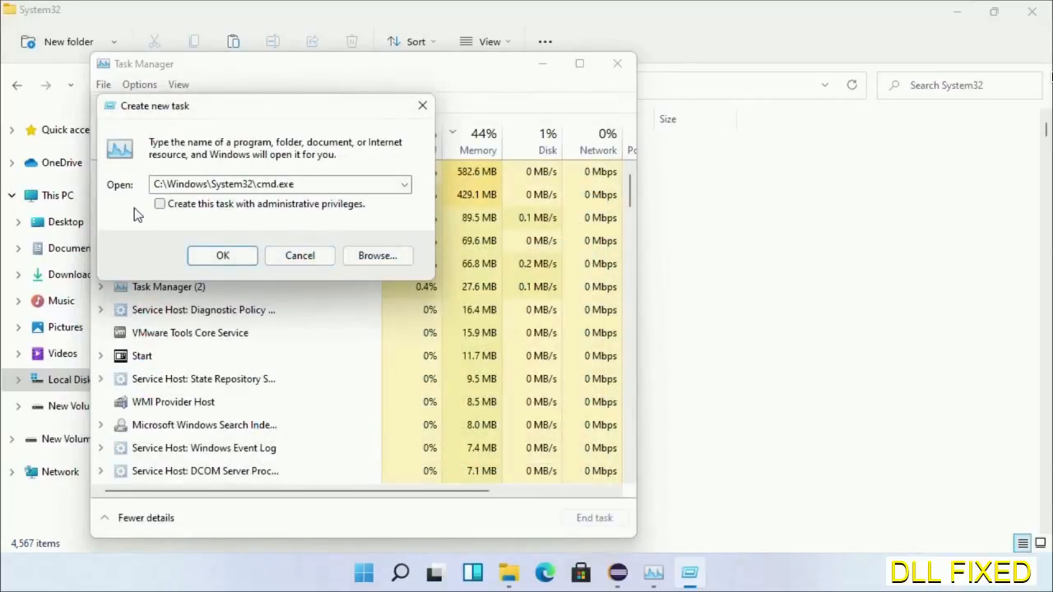
- Tick administrative privileges and launch the Command Prompt
left_click(160, 204)
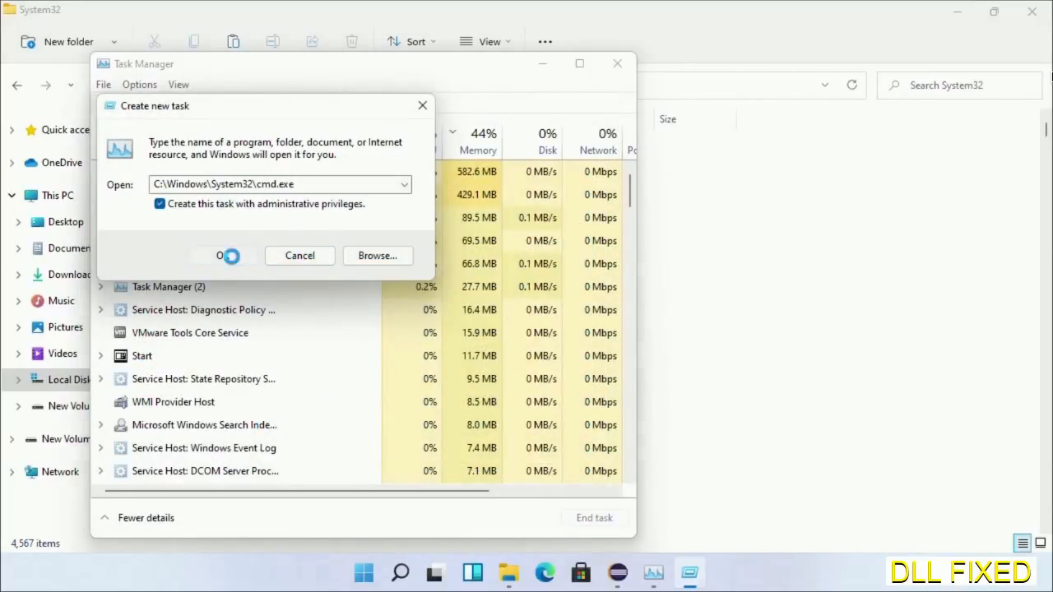
left_click(220, 255)
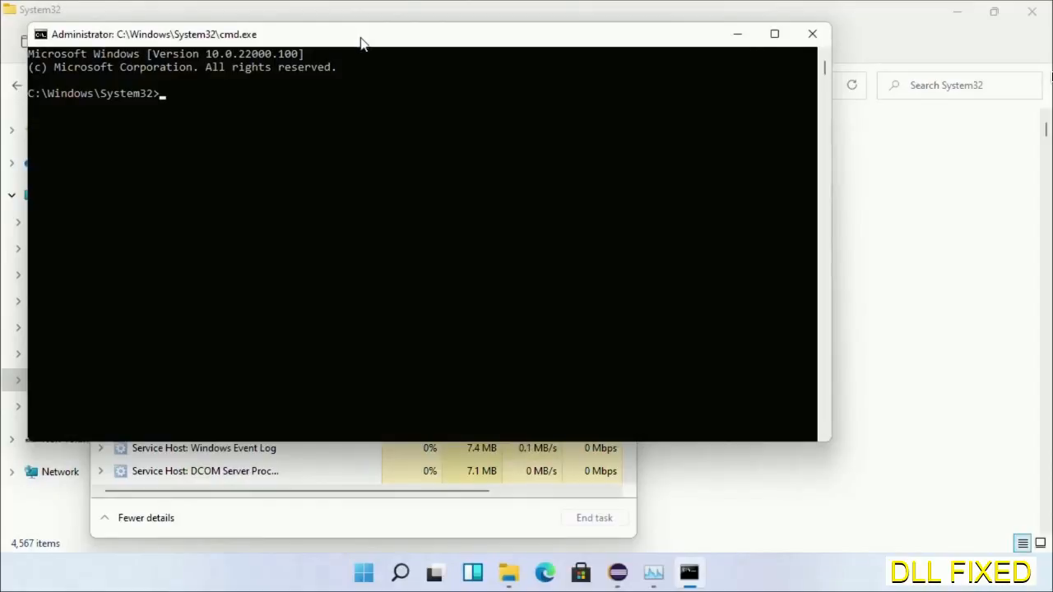
- Run chkdsk c: /f /r and answer Y to schedule the check at the next restart
type("chkdsk c /f /r")
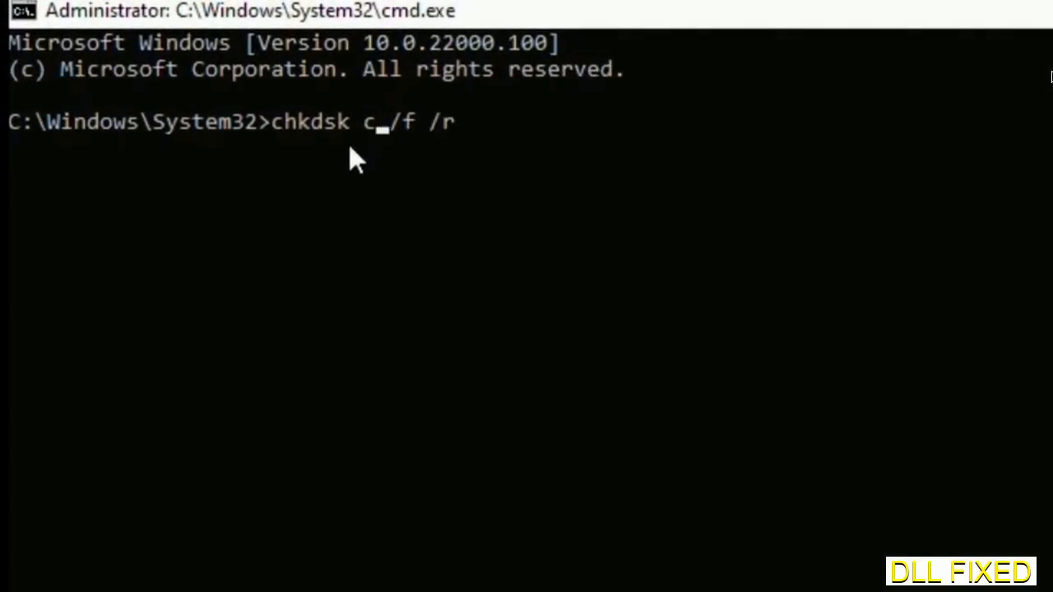
type(":")
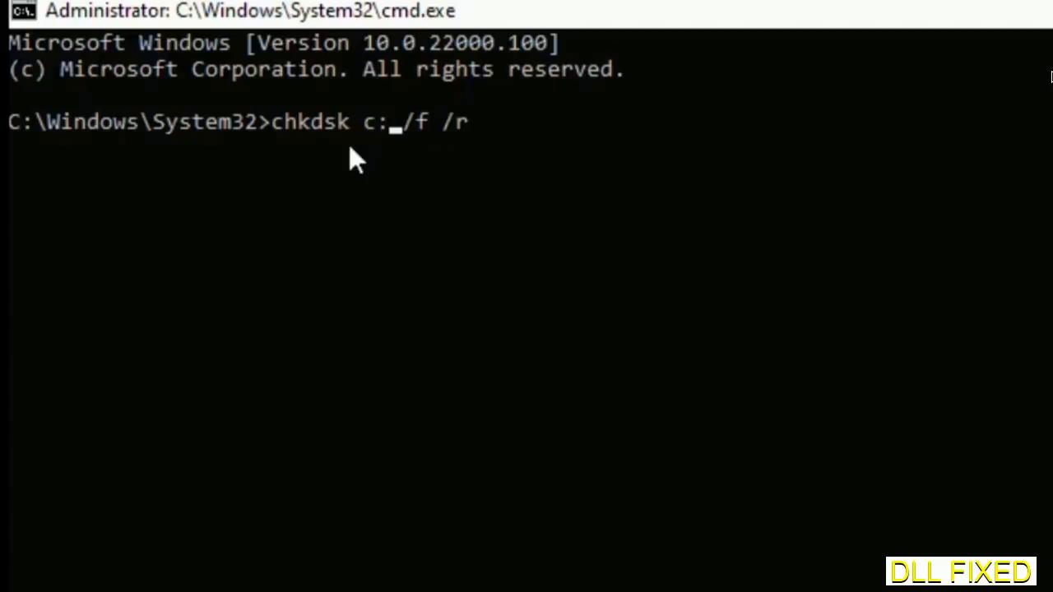
key("Return")
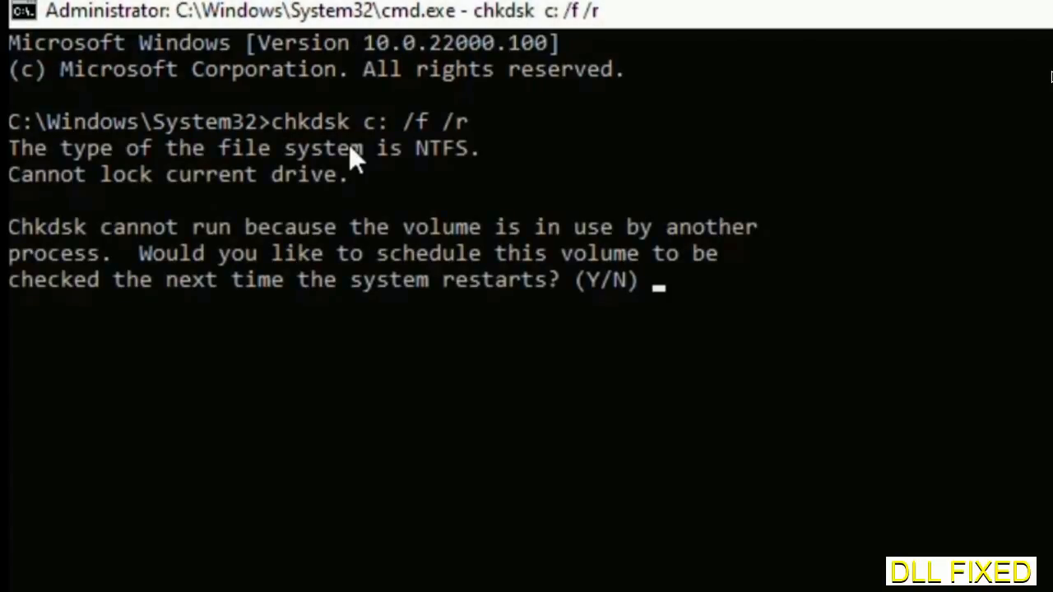
type("Y")
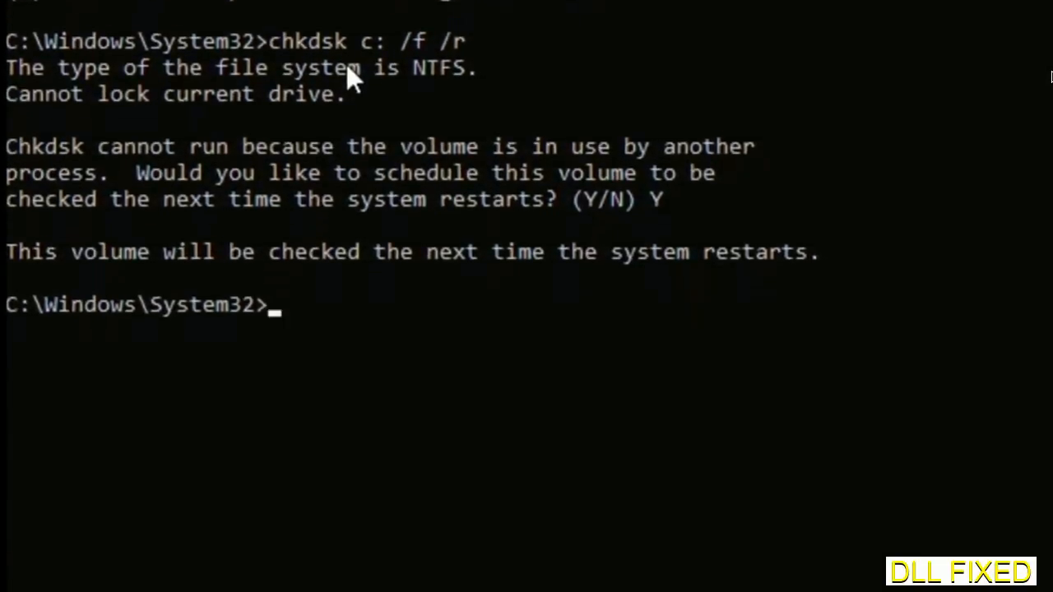
- Enter sfc /scannow to start the system file scan
type("s")
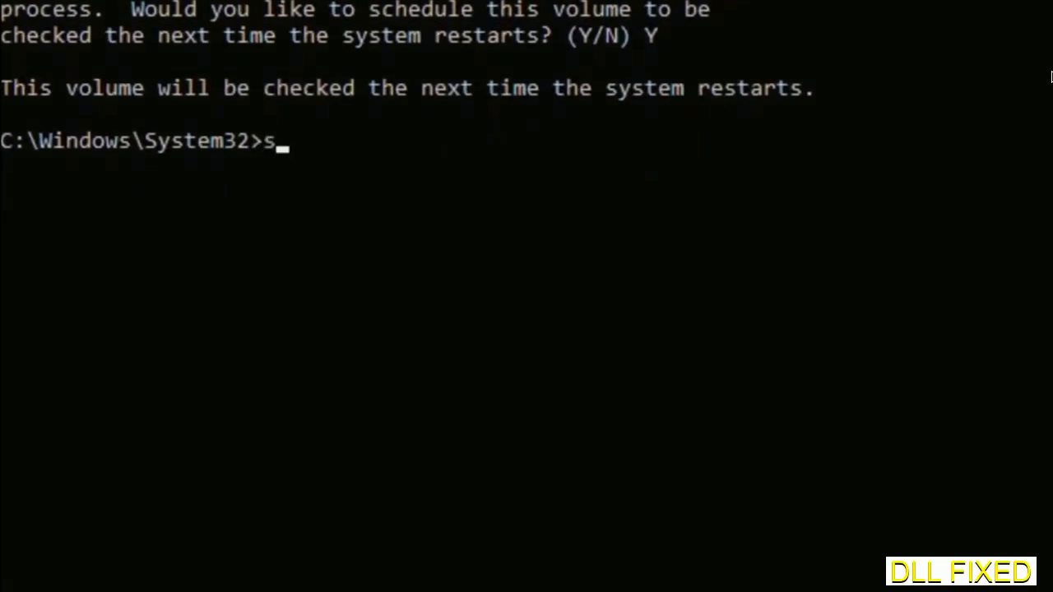
type("fc /s")
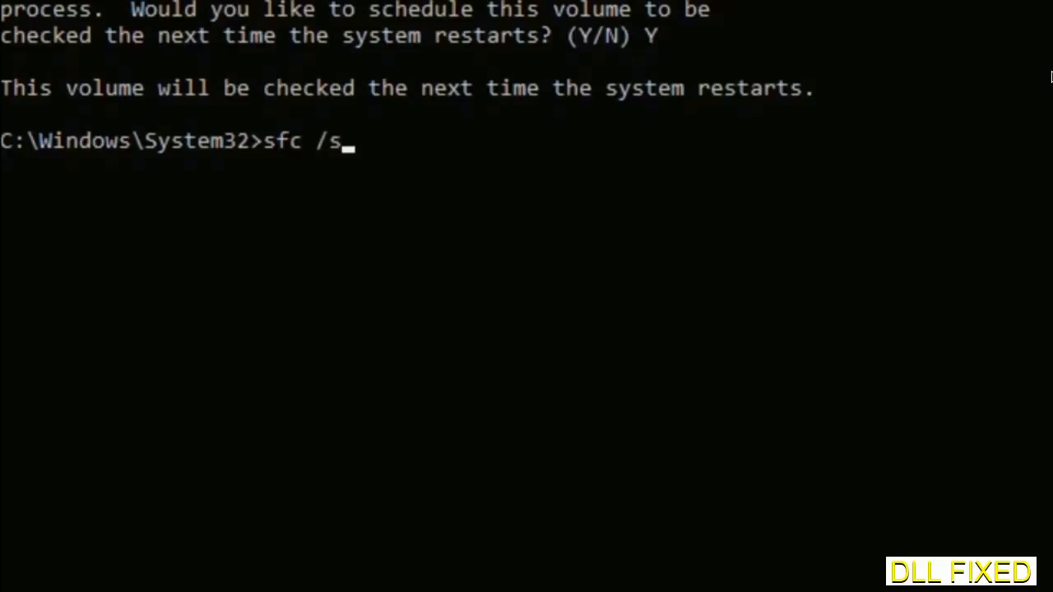
type("cannow")
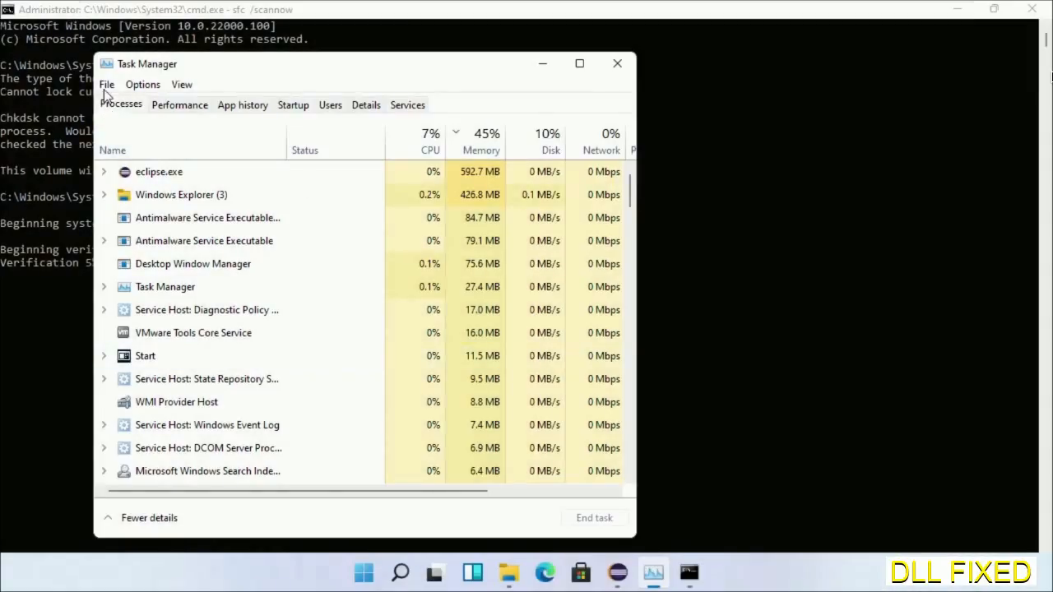
- Launch a second administrator Command Prompt via Task Manager's Run new task with cmd.exe
left_click(105, 84)
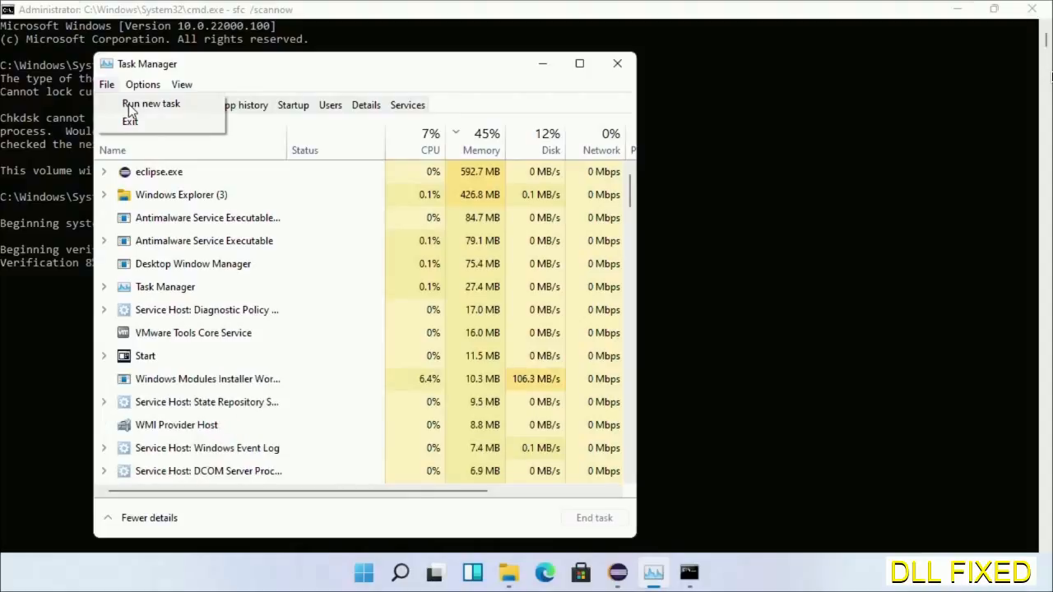
left_click(151, 102)
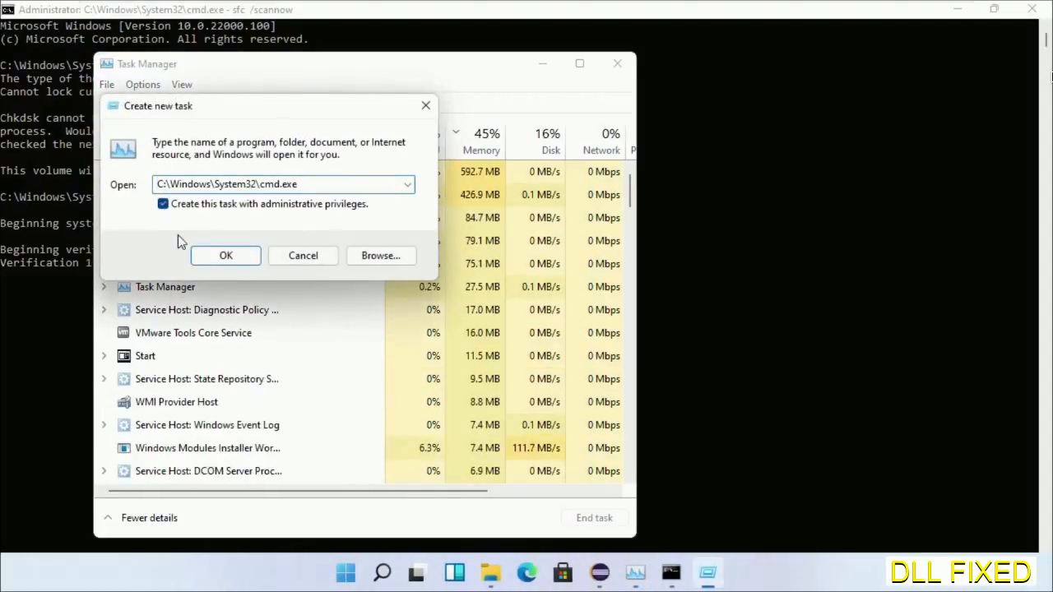
left_click(225, 255)
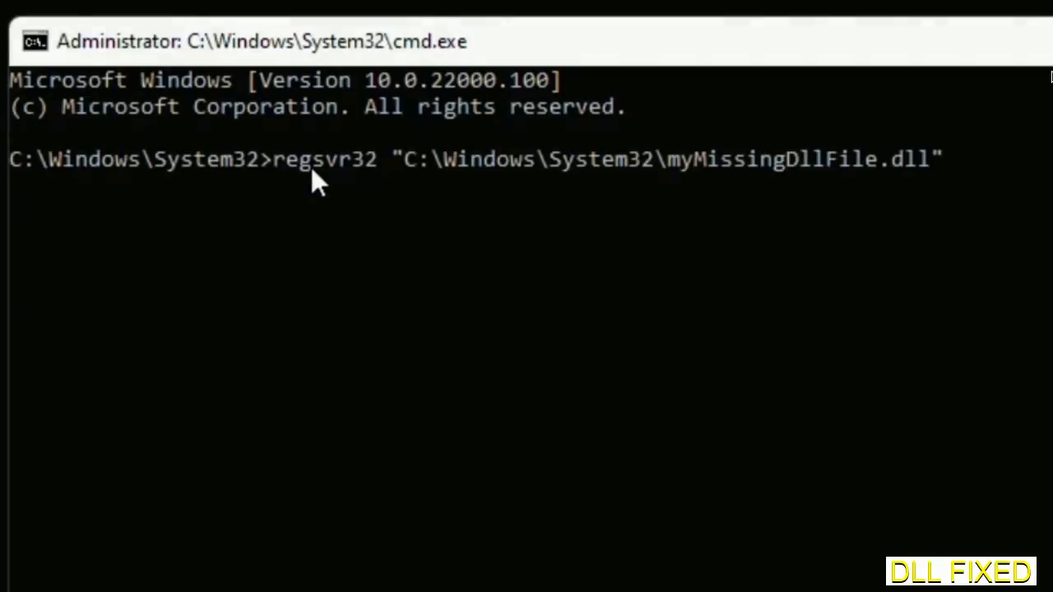
mouse_move(675, 180)
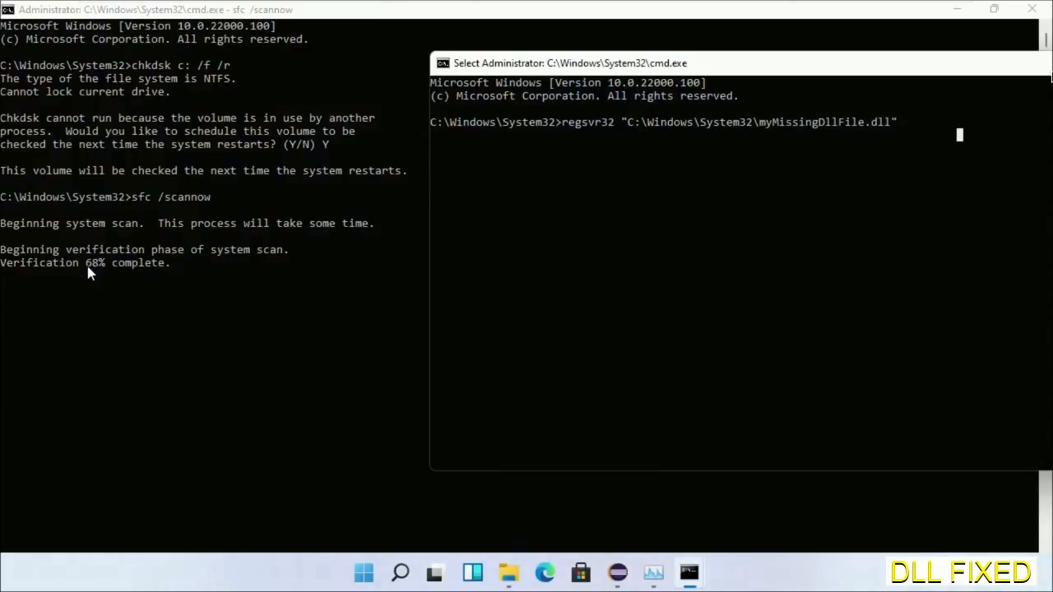
mouse_move(386, 584)
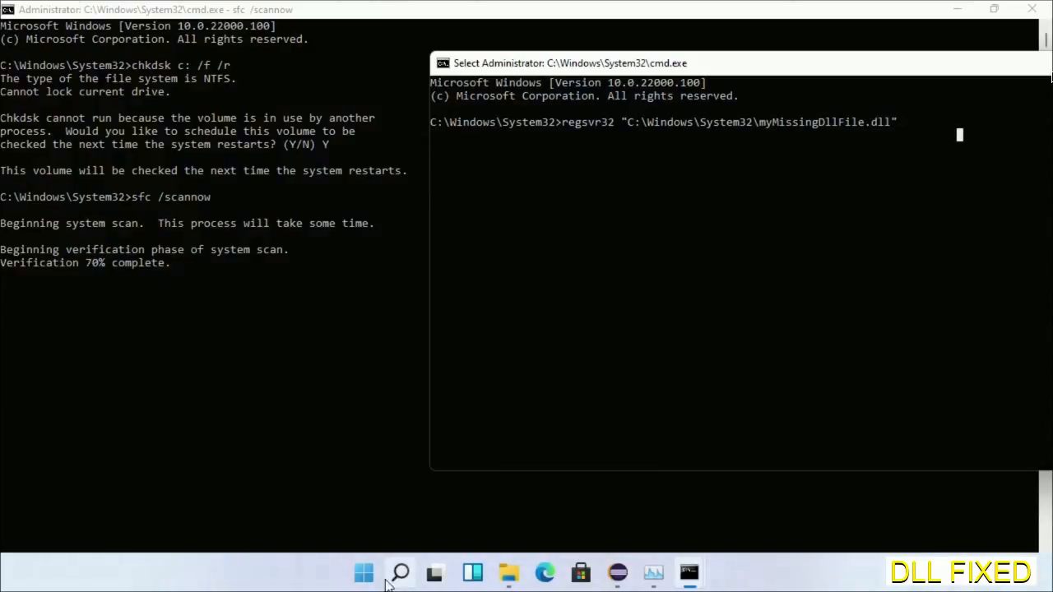
- Bring up the Start menu's power options to restart the PC
left_click(400, 573)
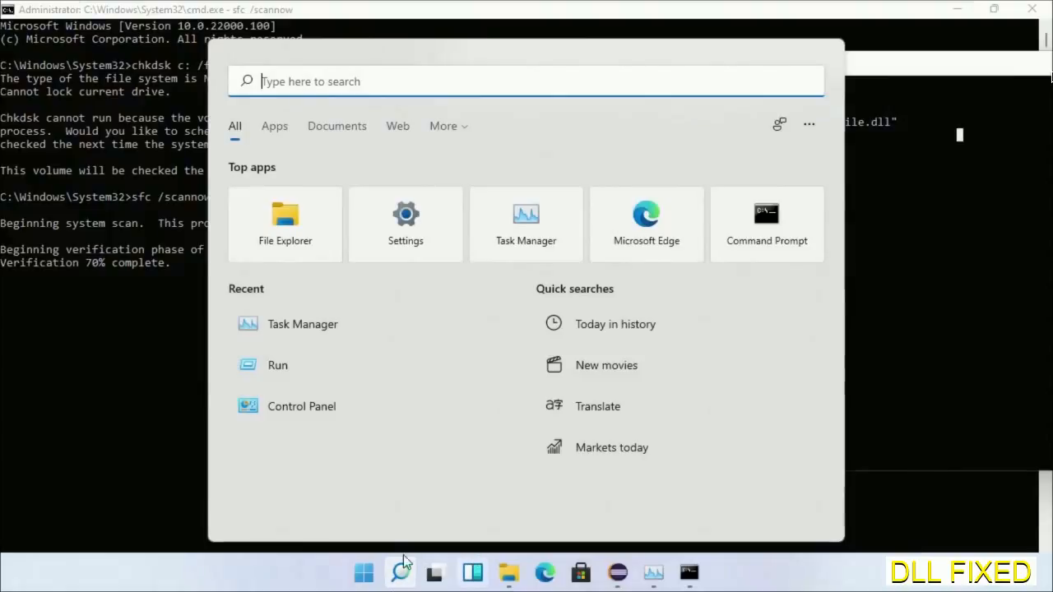
left_click(364, 572)
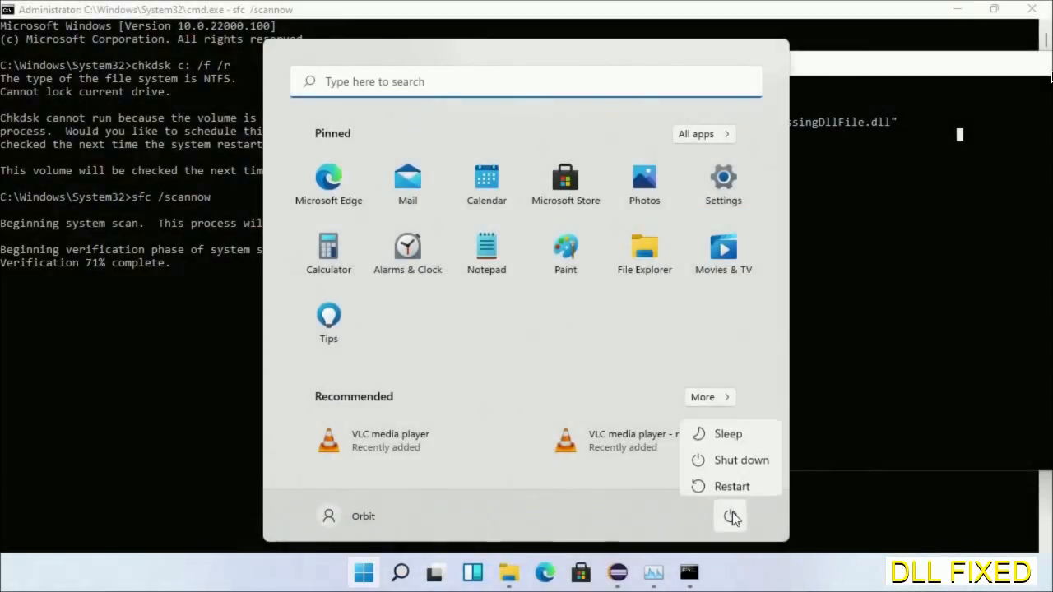
mouse_move(731, 481)
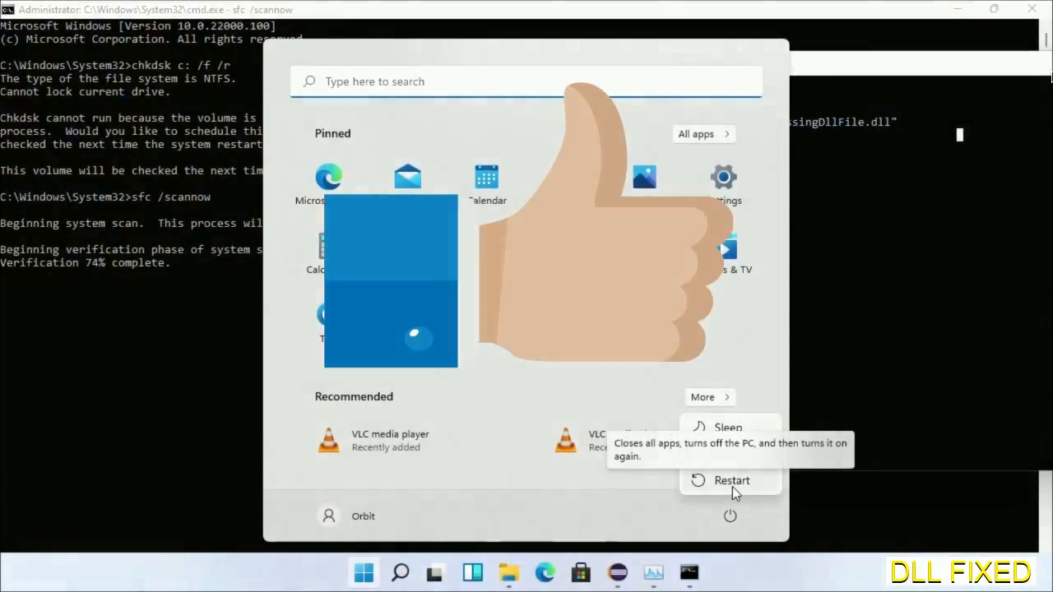